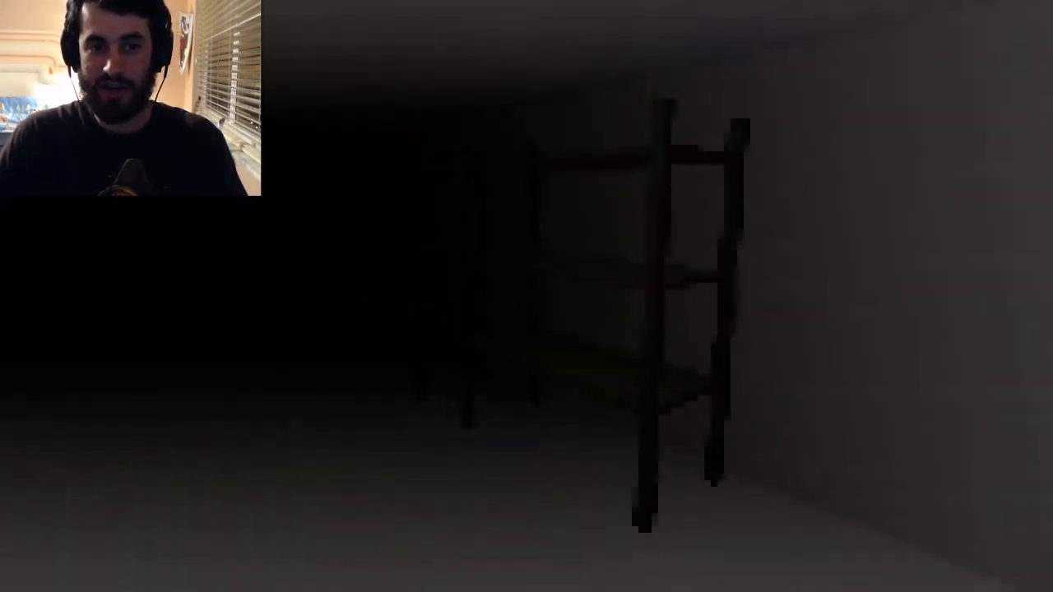
pyautogui.moveTo(527, 297)
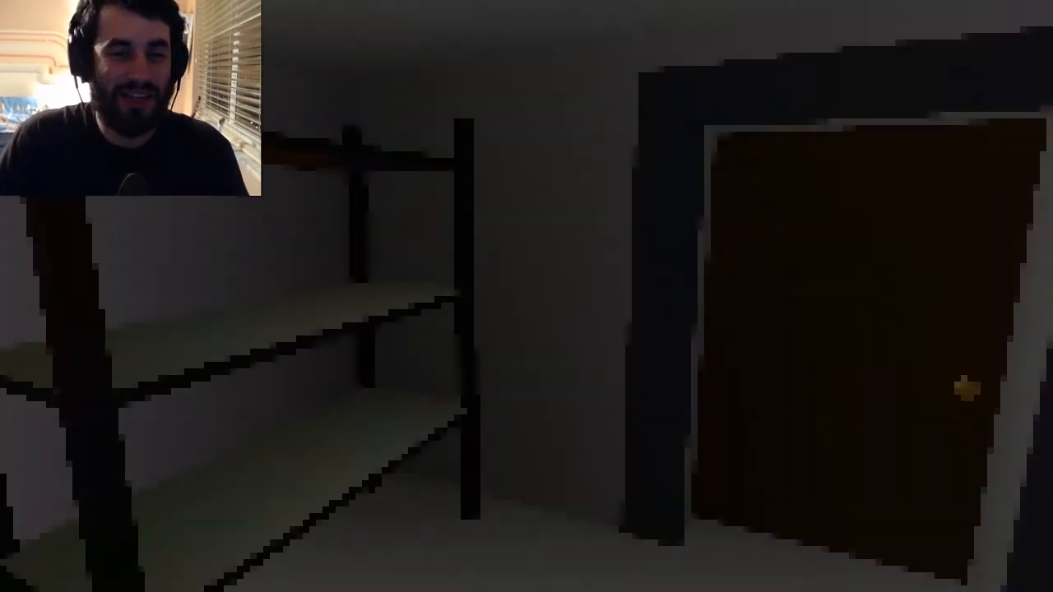
pyautogui.moveTo(526, 296)
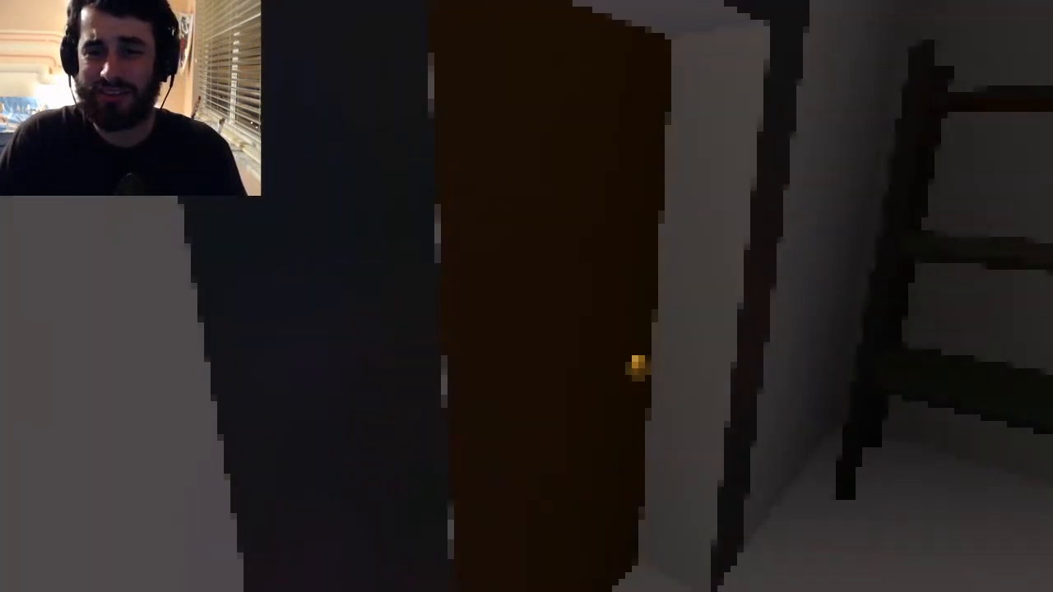